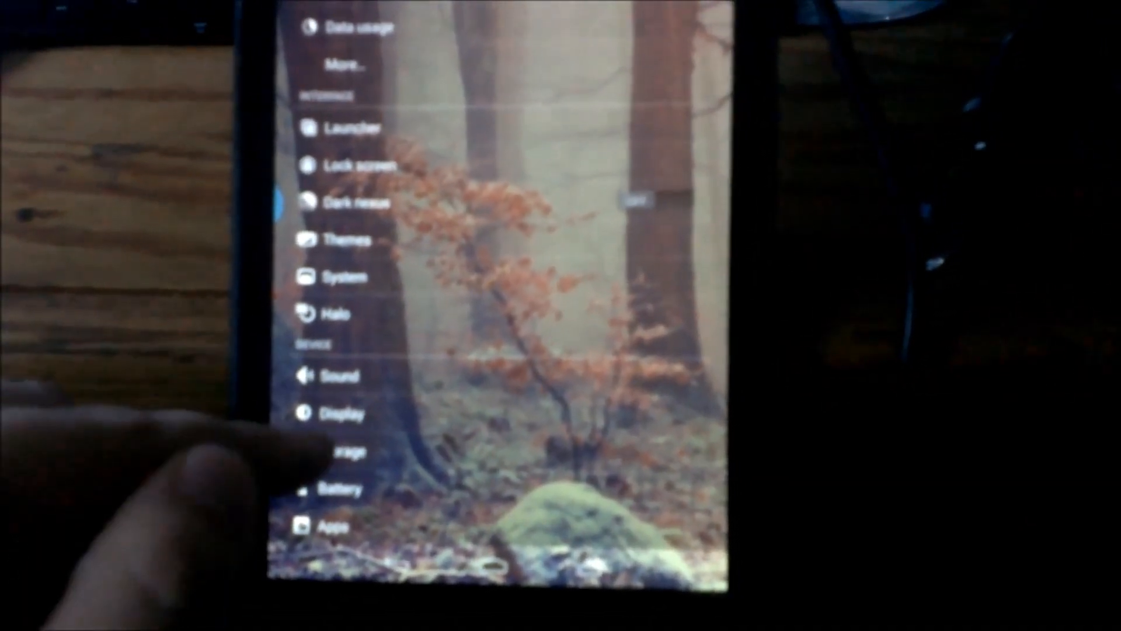
# - From the Start menu, right-click Computer to reach its Manage option
pyautogui.scroll(-3)
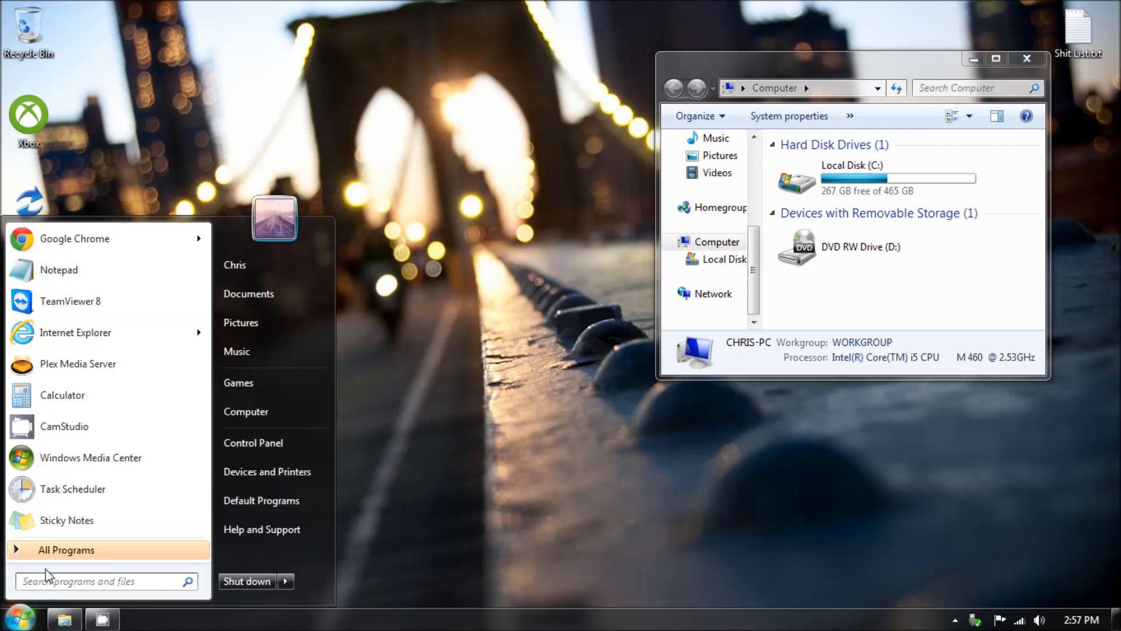
pyautogui.write('DEVI')
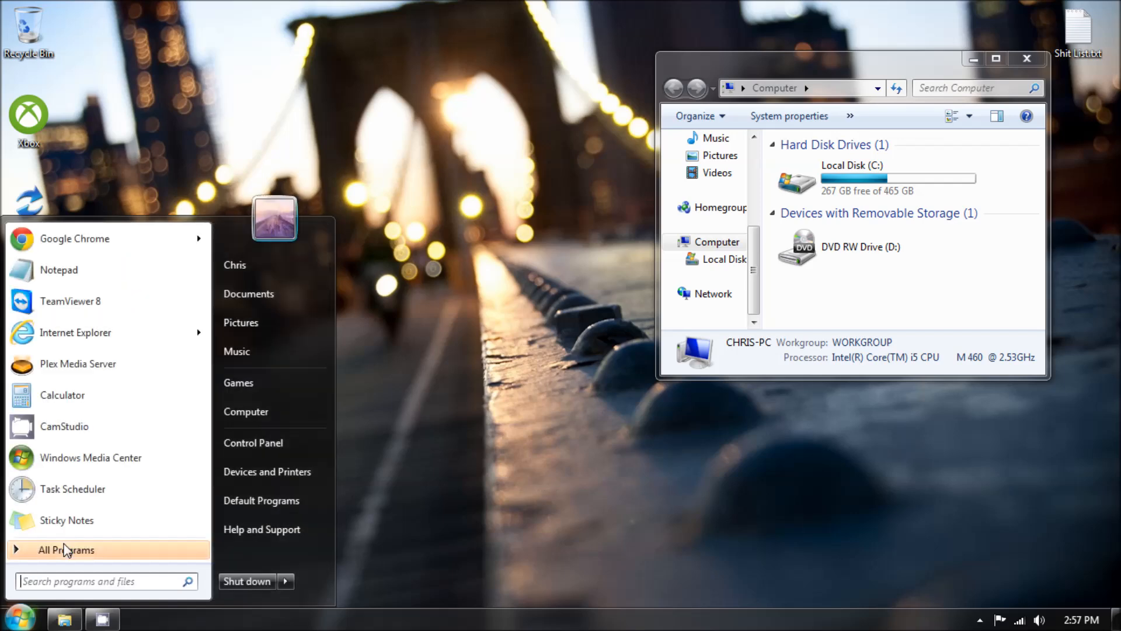
pyautogui.write('MANAG')
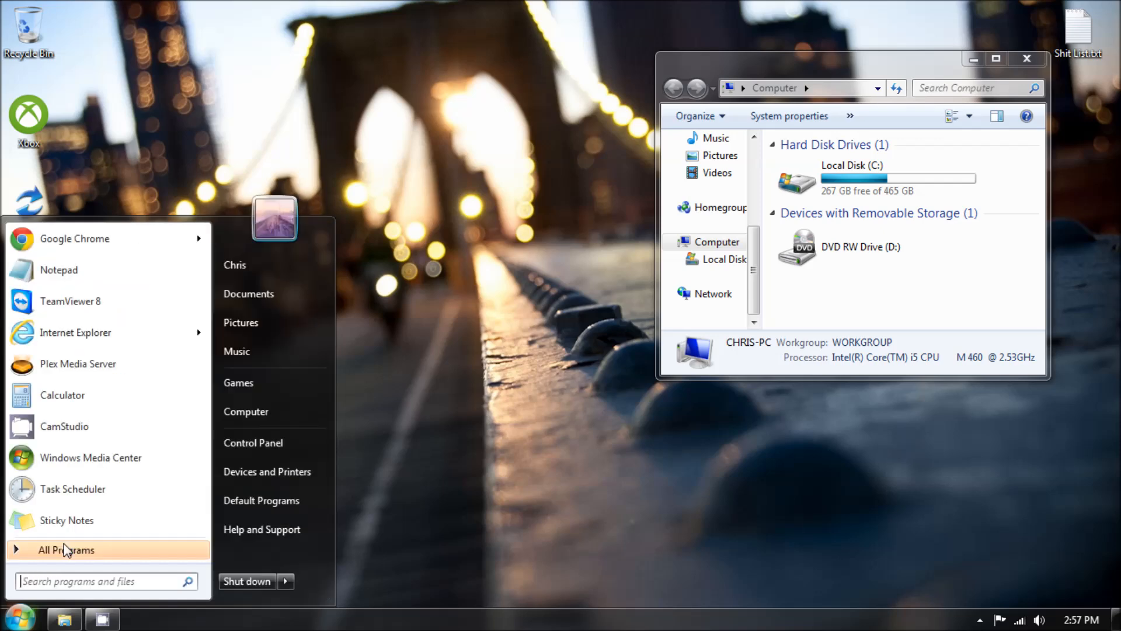
pyautogui.rightClick(246, 411)
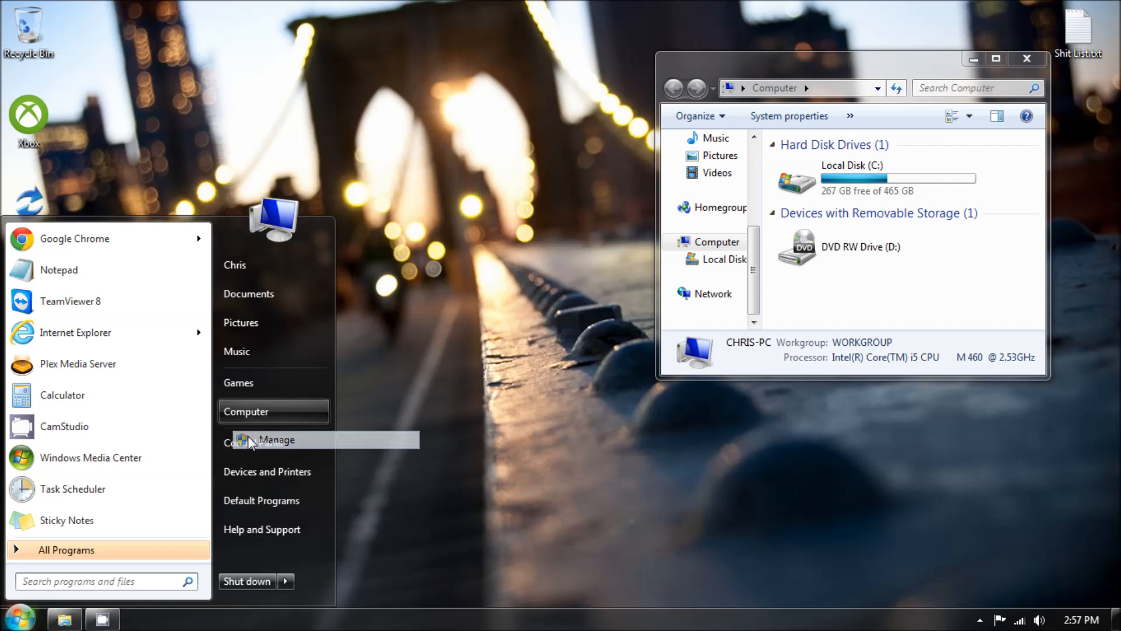
# - Open Computer Management's Device Manager and expand Android Device to show the Google Nexus 7 ADB Interface
pyautogui.click(276, 440)
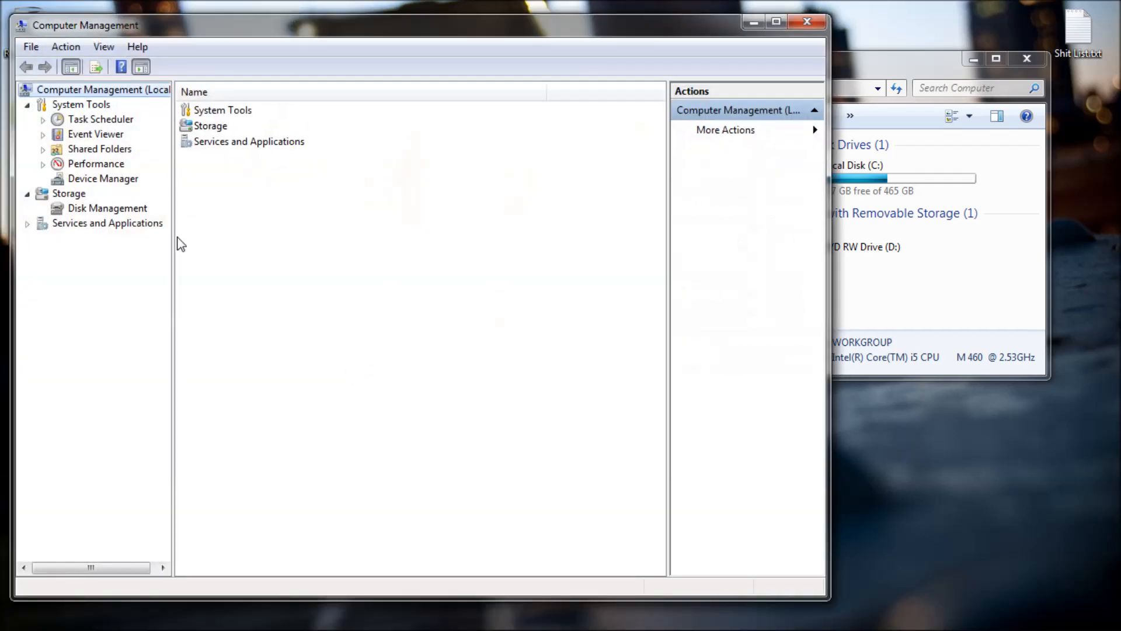
pyautogui.click(102, 178)
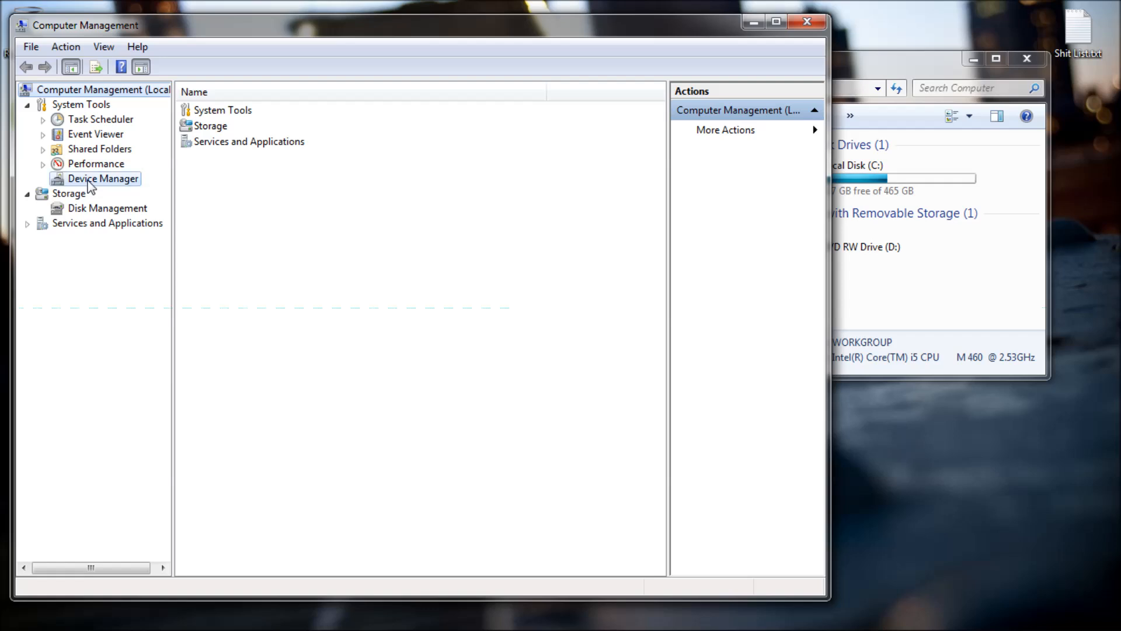
pyautogui.click(103, 178)
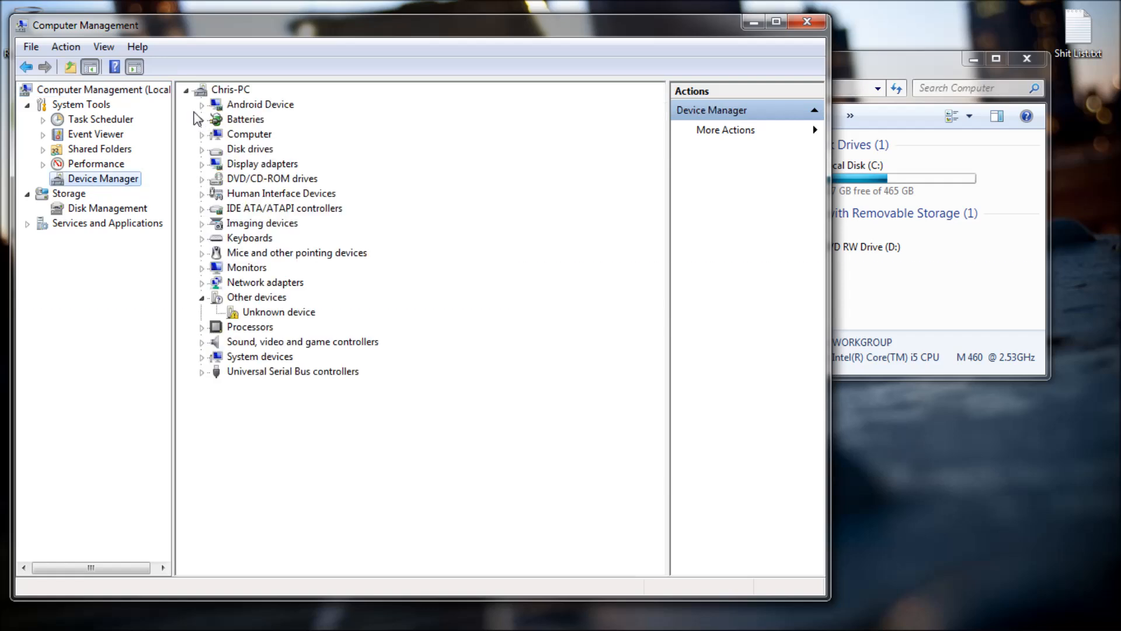
pyautogui.click(202, 105)
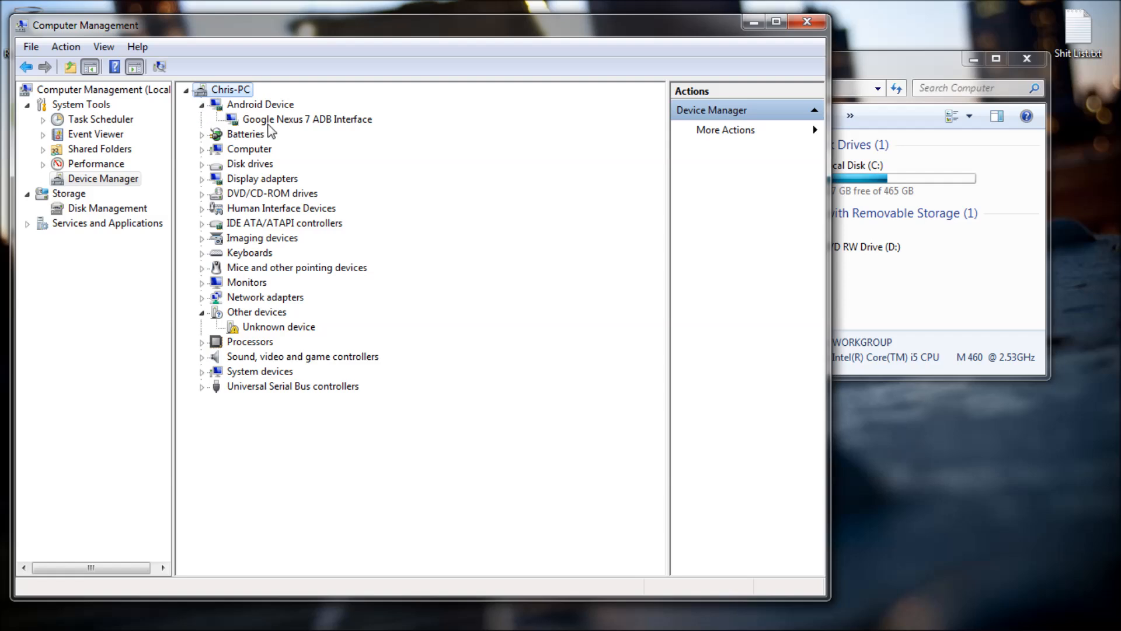
# - Uninstall the Google Nexus 7 ADB Interface and the Unknown device, confirming each with OK
pyautogui.rightClick(306, 118)
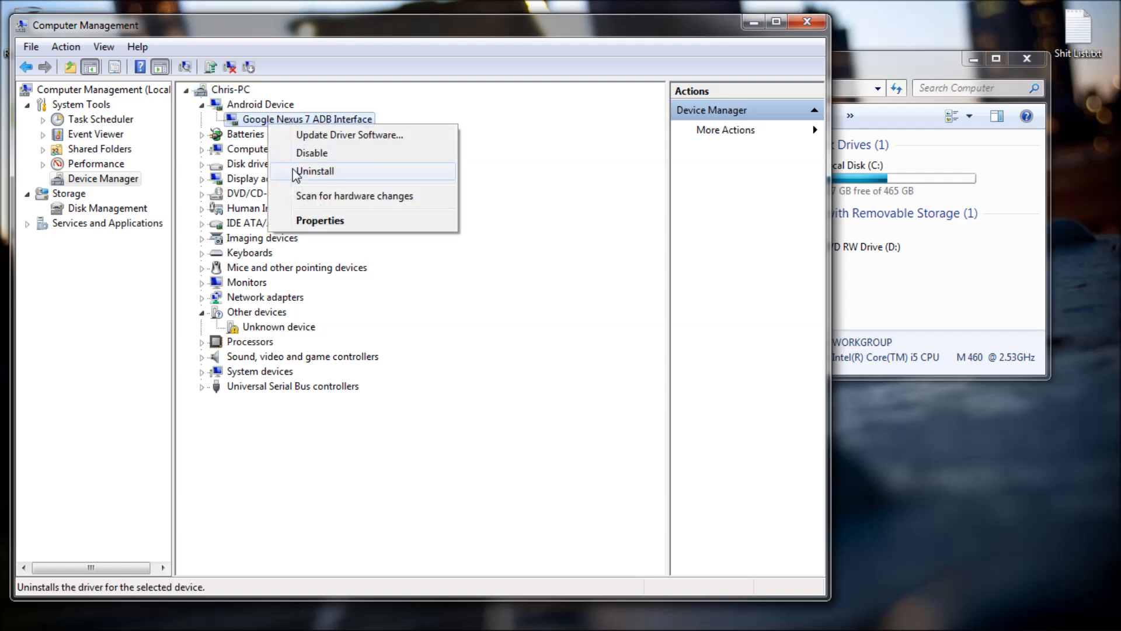
pyautogui.click(314, 171)
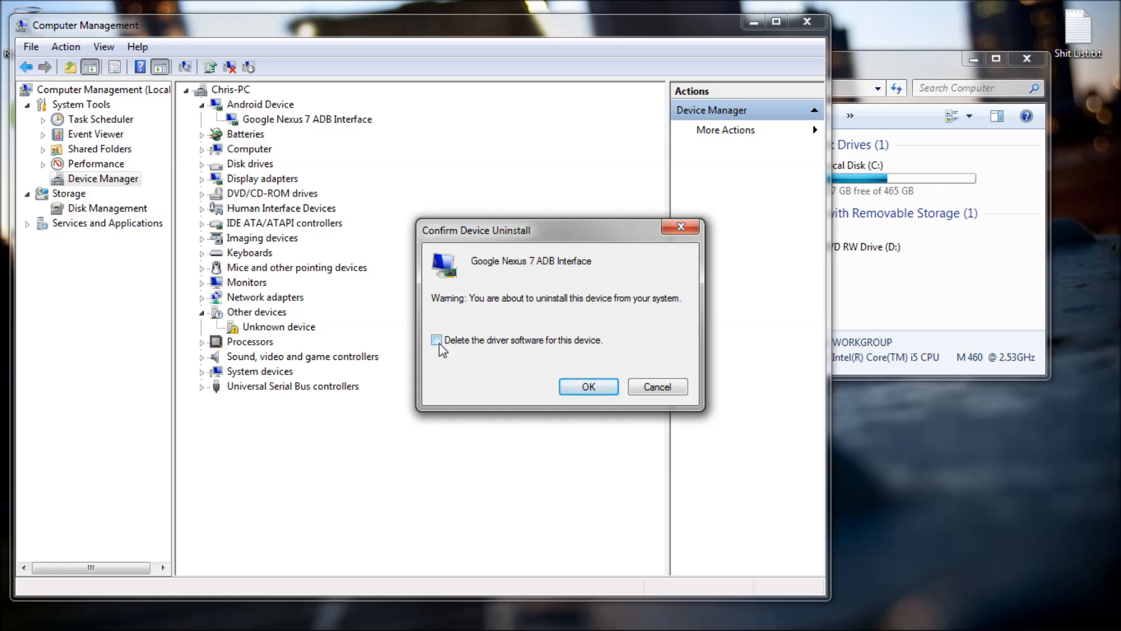
pyautogui.click(588, 386)
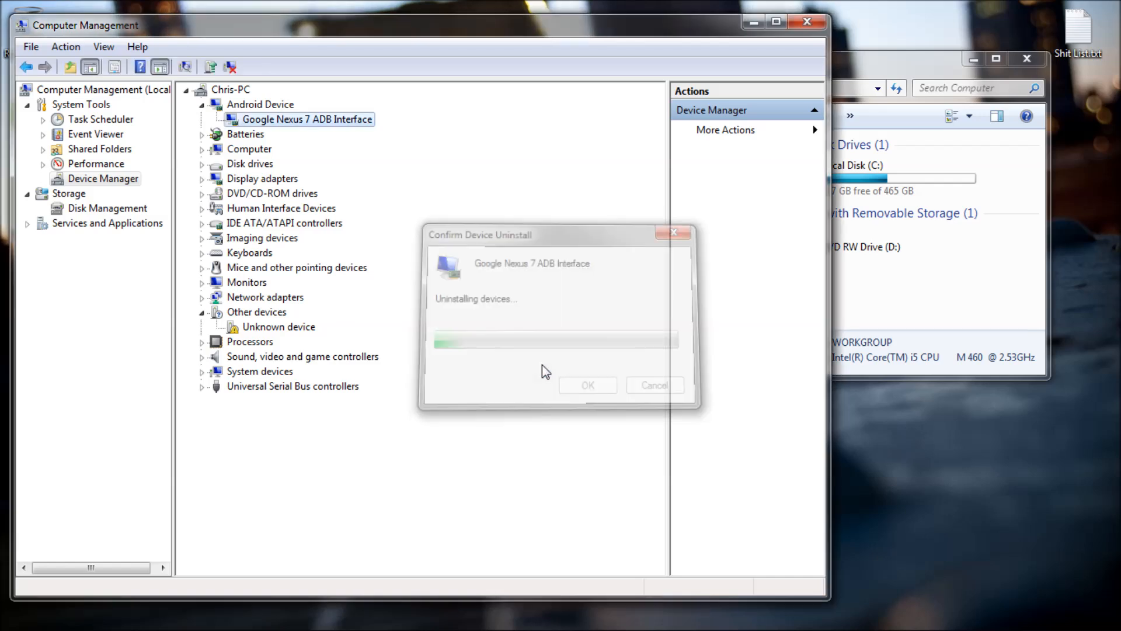
pyautogui.click(586, 385)
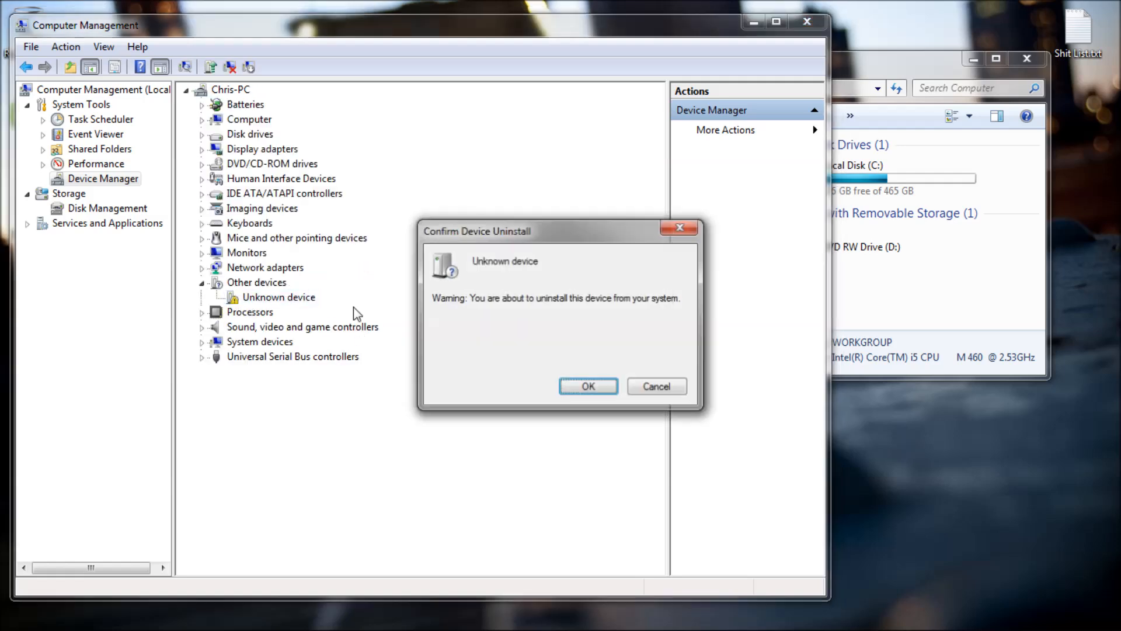
pyautogui.click(586, 386)
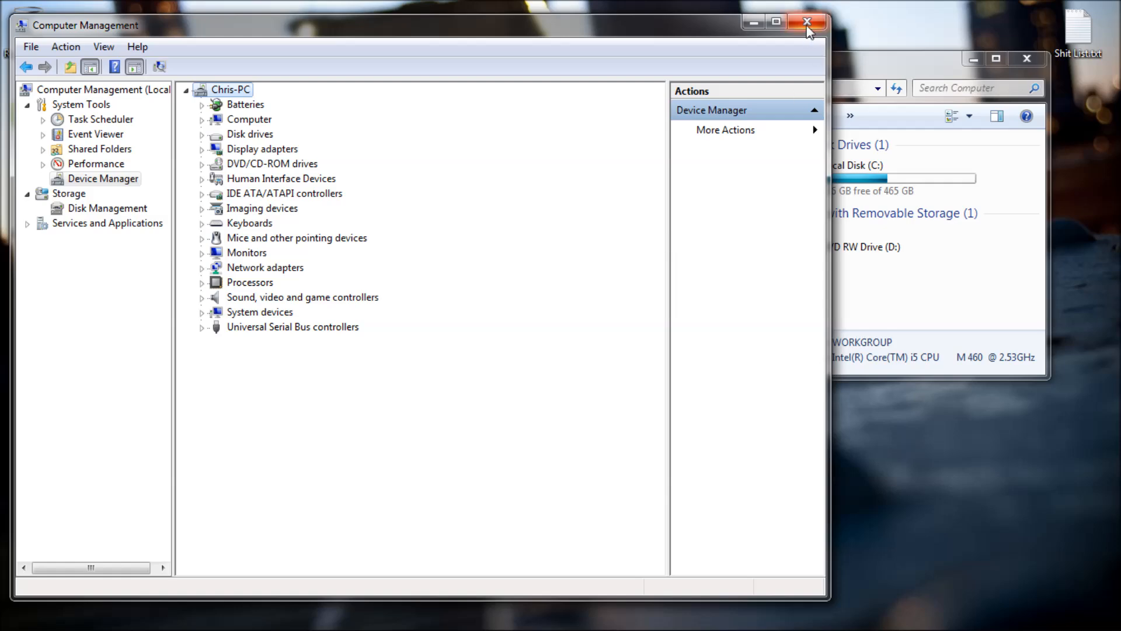
# - Close Computer Management, check the Nexus 7 driver installed, then view its Internal storage (26.9 GB free)
pyautogui.click(808, 22)
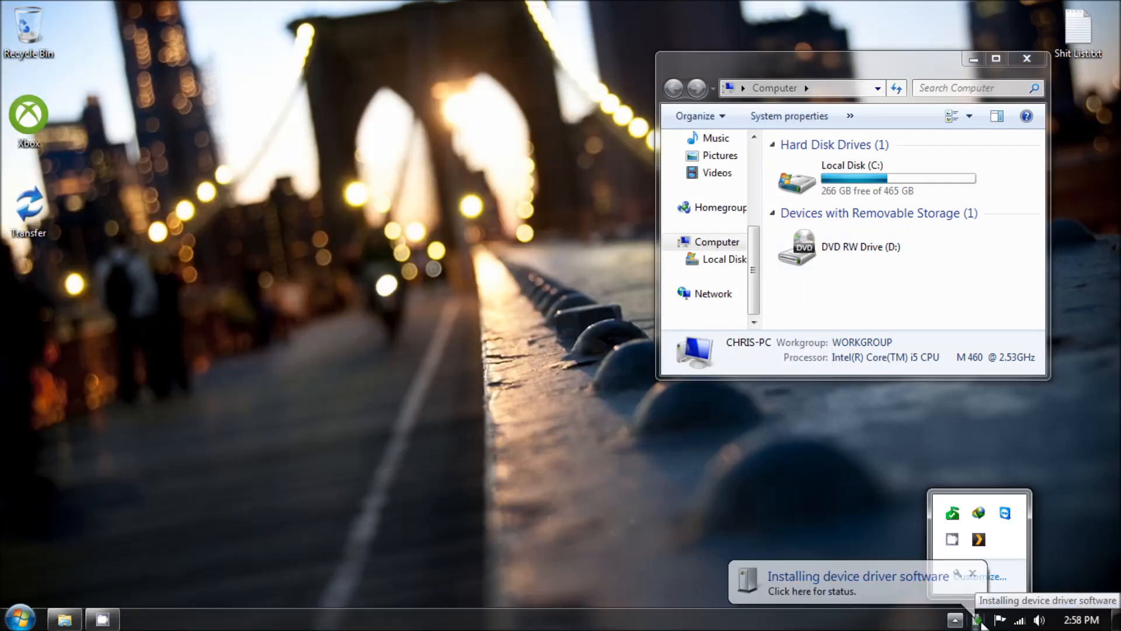
pyautogui.click(854, 583)
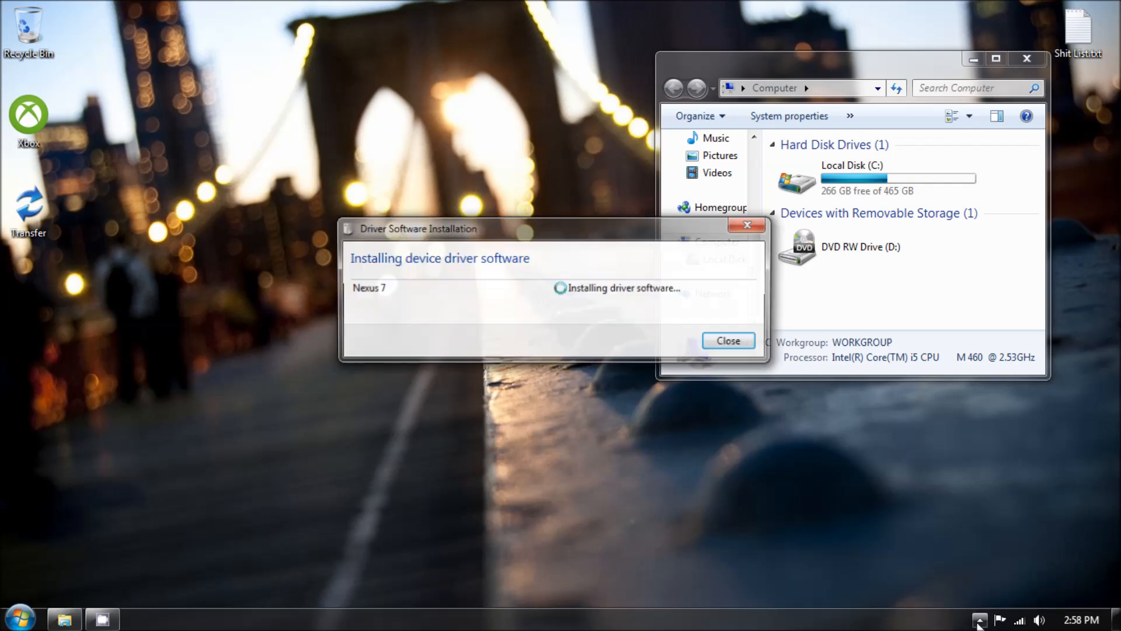
pyautogui.click(727, 340)
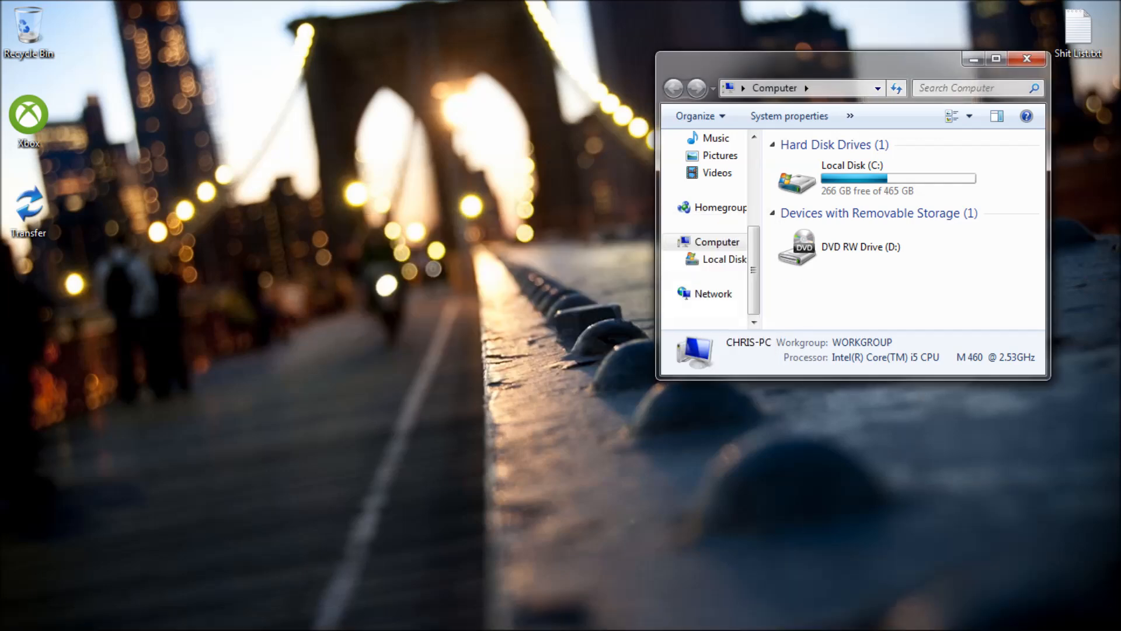
pyautogui.click(979, 619)
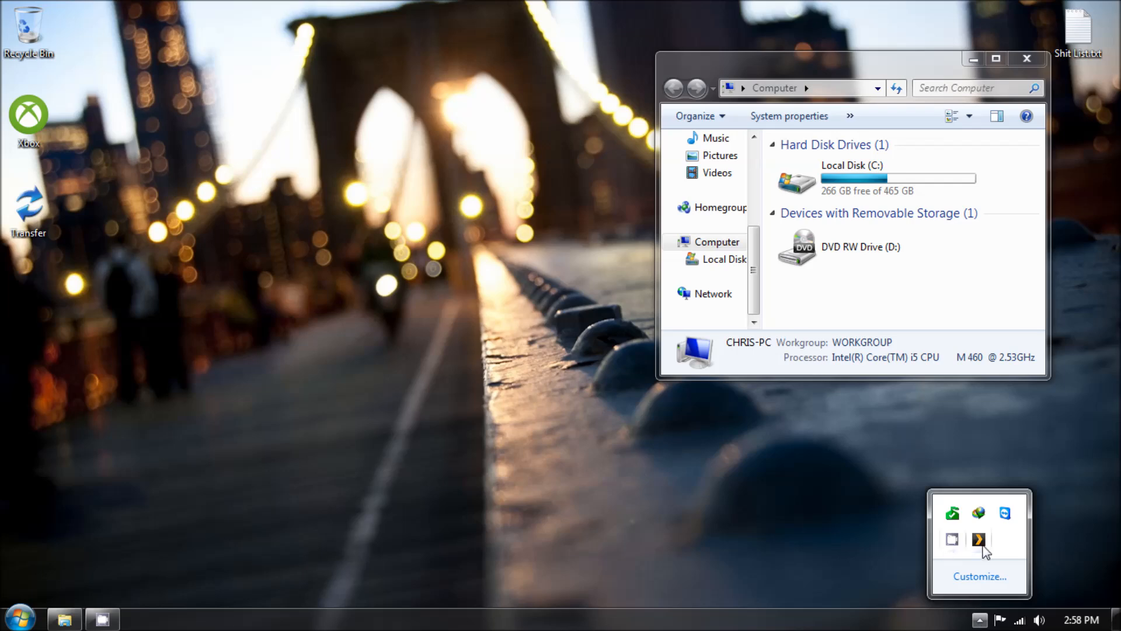
pyautogui.moveTo(979, 512)
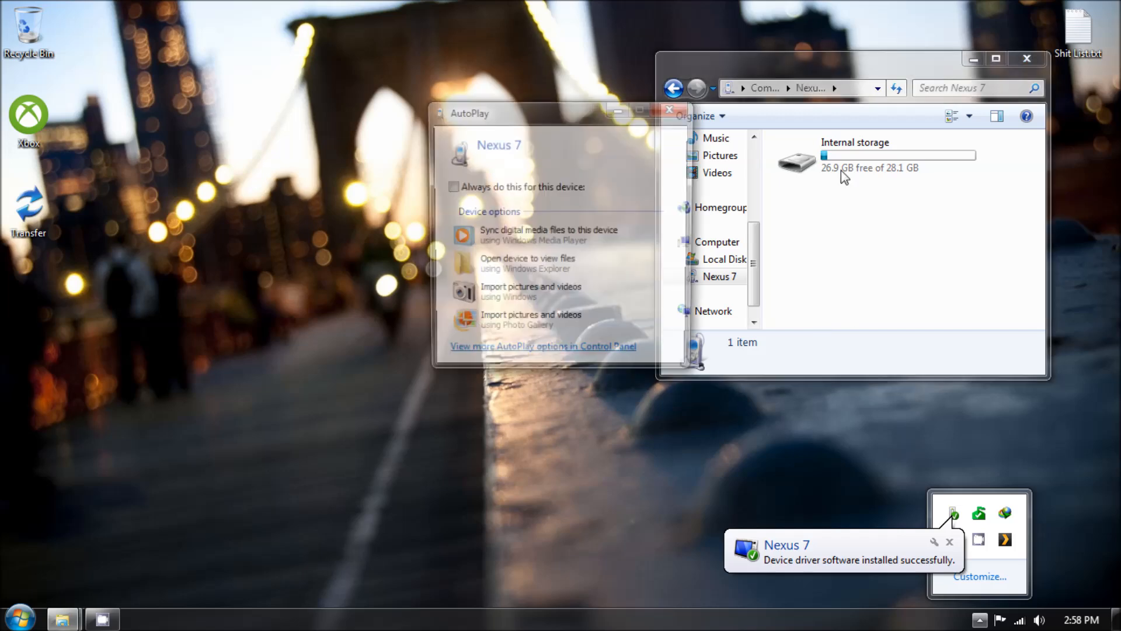
pyautogui.click(668, 109)
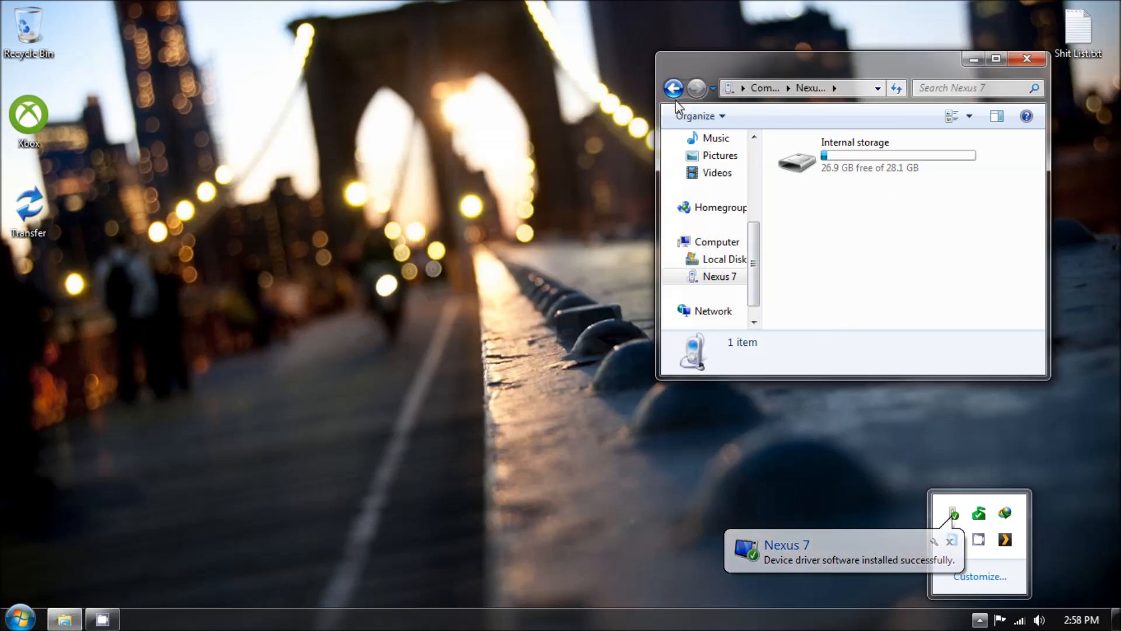